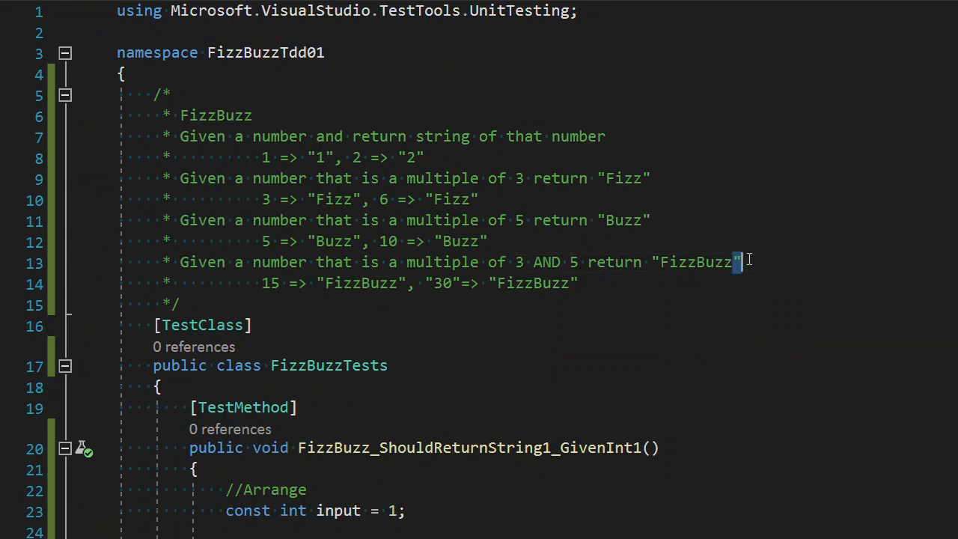
# Replace the literal 10 in the GivenInt10 test input with 5*2, then move to the GivenInt5 input
pyautogui.scroll(-3)
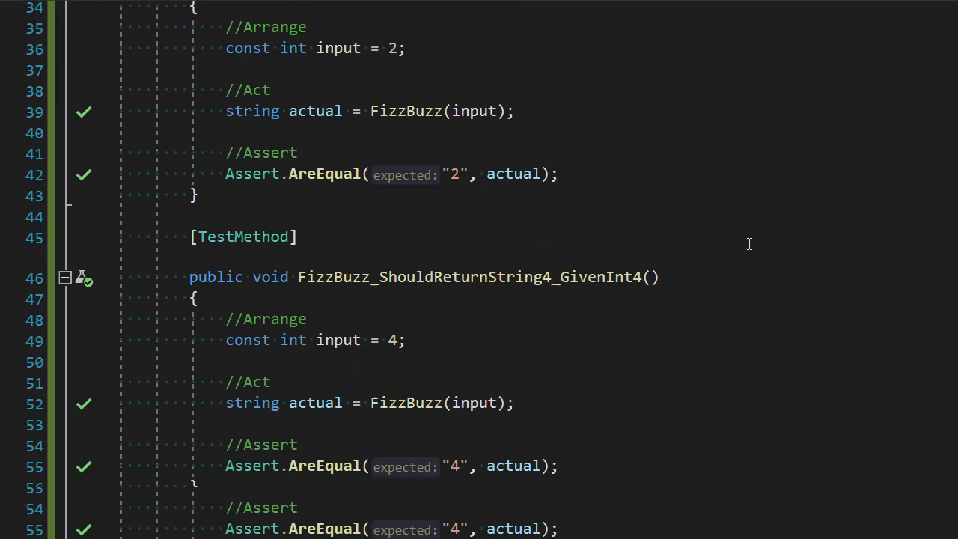
pyautogui.scroll(-3)
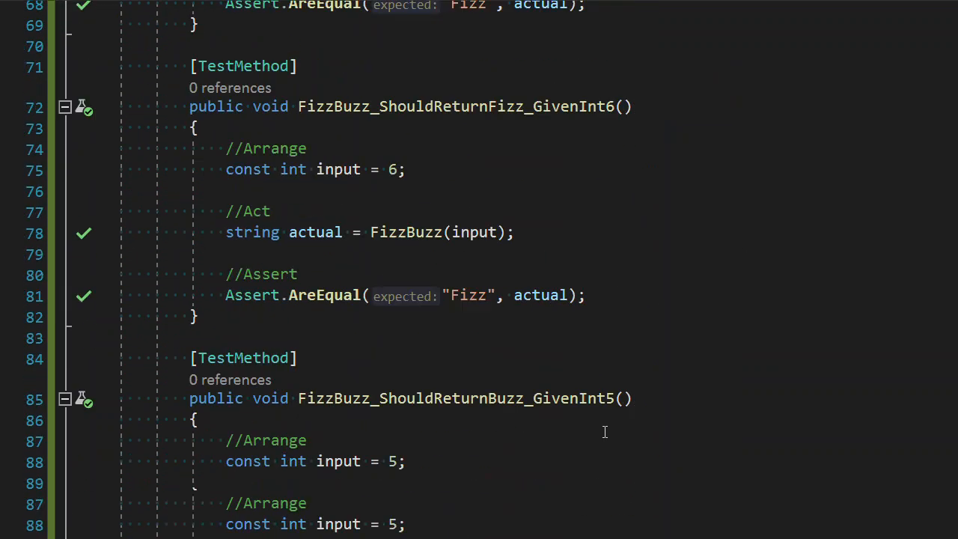
pyautogui.scroll(-3)
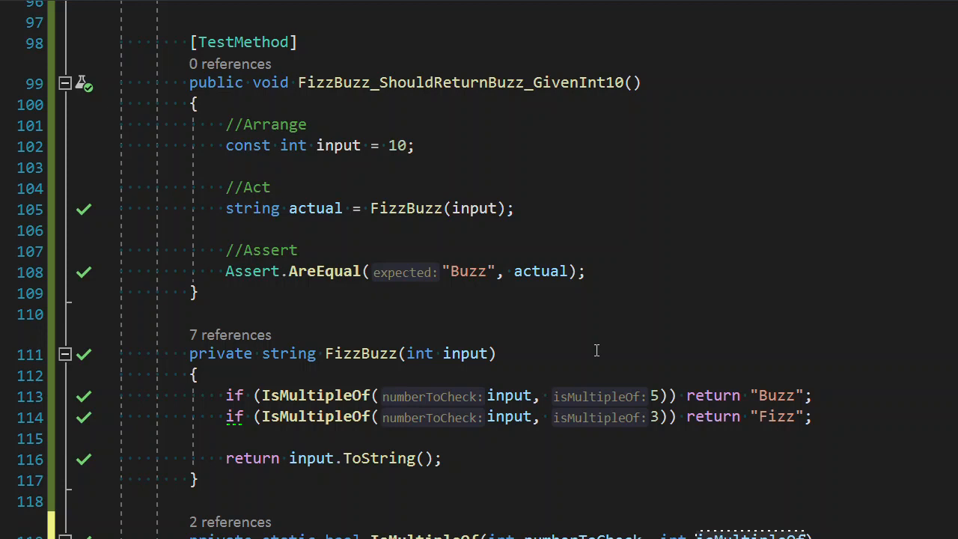
pyautogui.moveTo(546, 82)
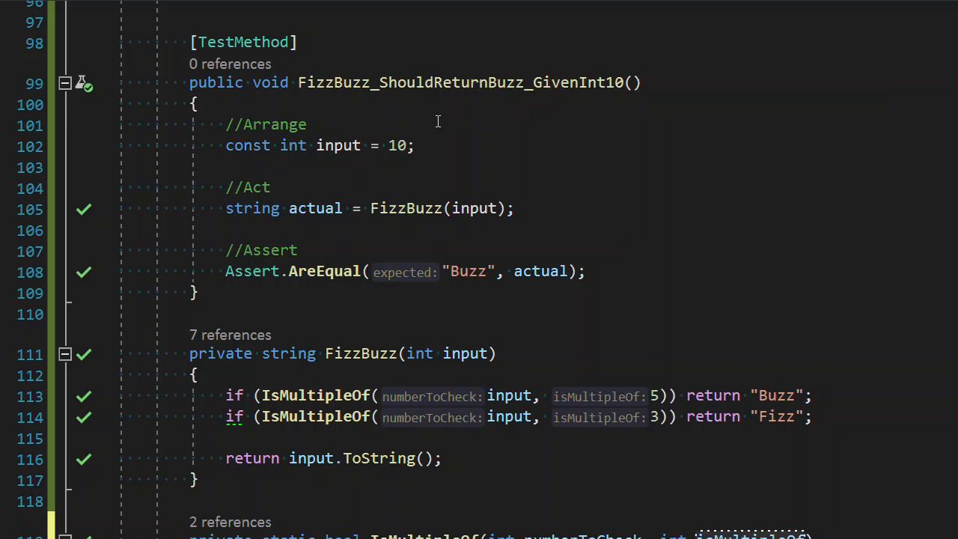
pyautogui.click(412, 145)
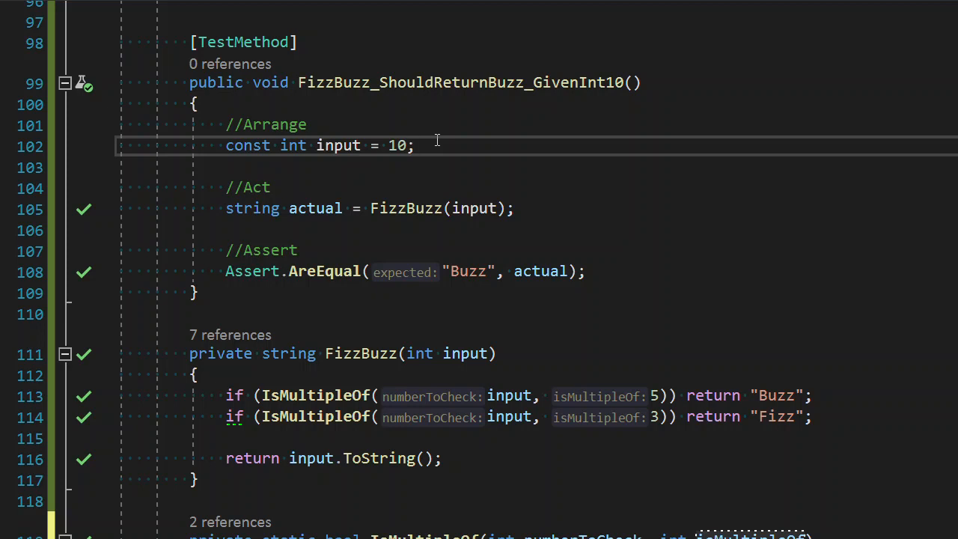
pyautogui.click(416, 145)
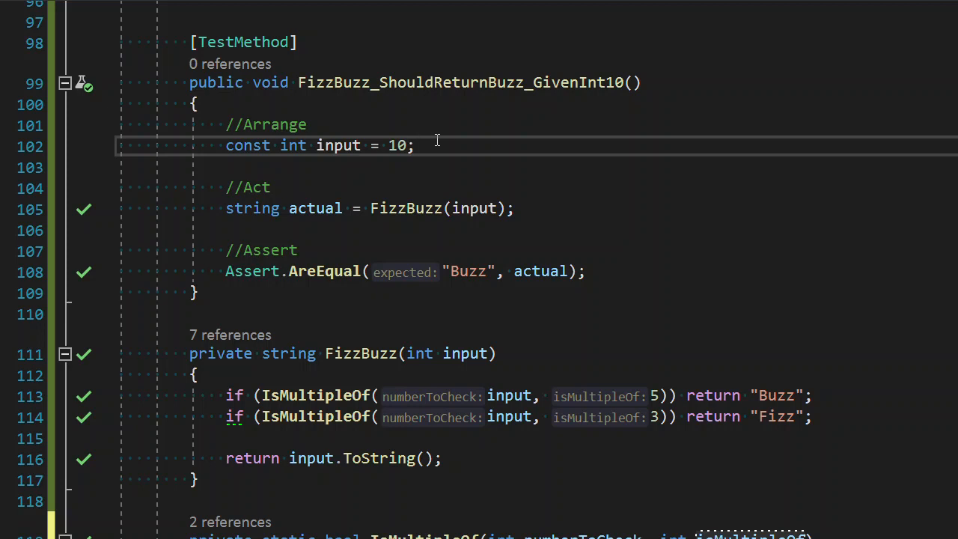
pyautogui.press('Backspace')
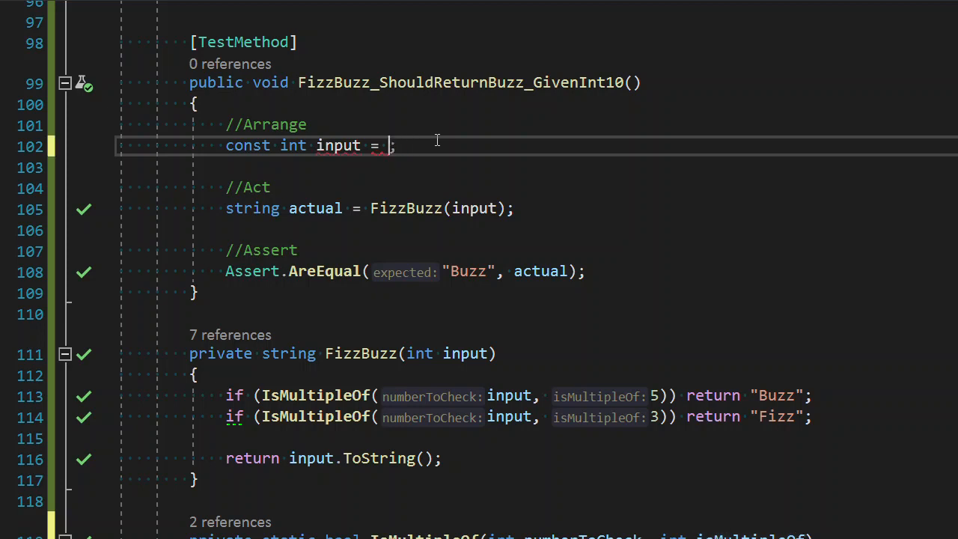
pyautogui.write('5*2')
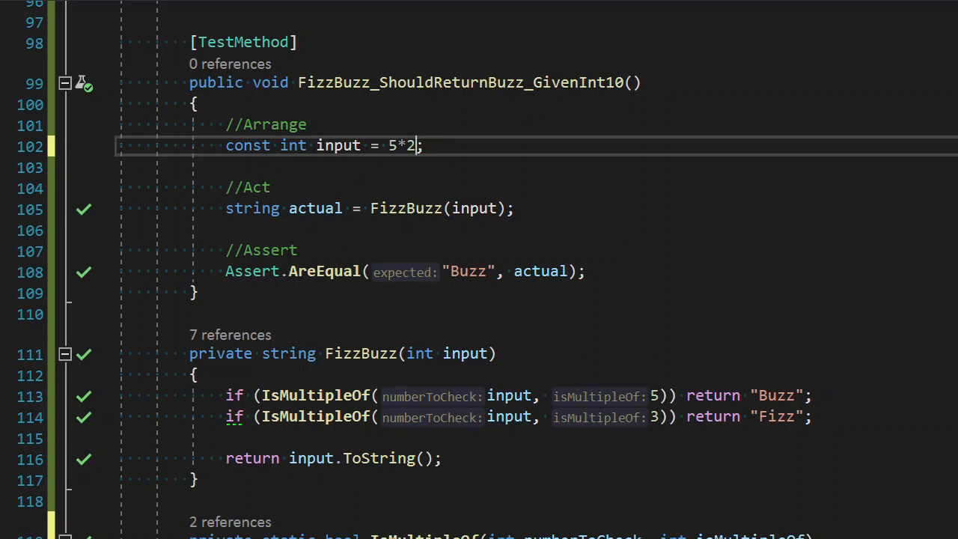
pyautogui.click(224, 230)
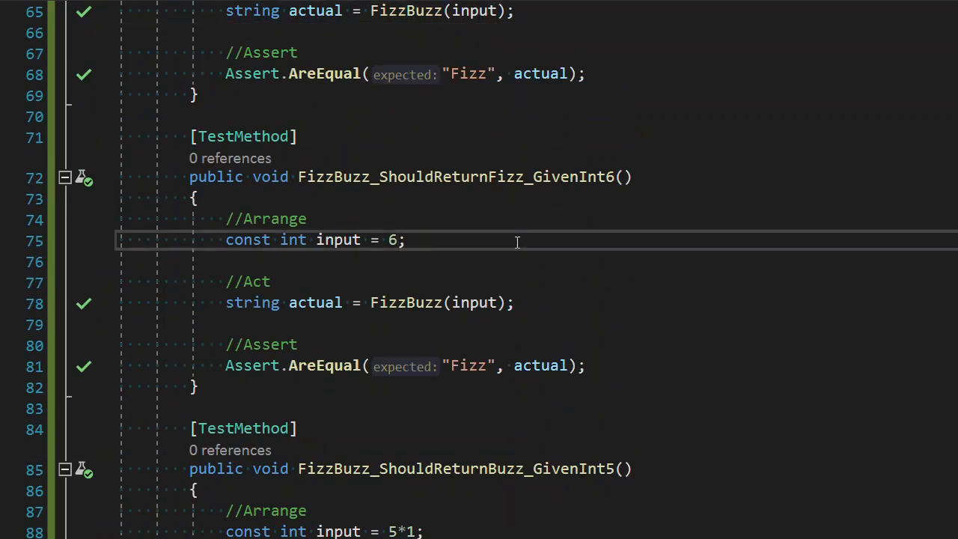
# Rewrite the Fizz test inputs as 3*2 and 3*1 and scroll down to the GivenInt10 test
pyautogui.write('3*2')
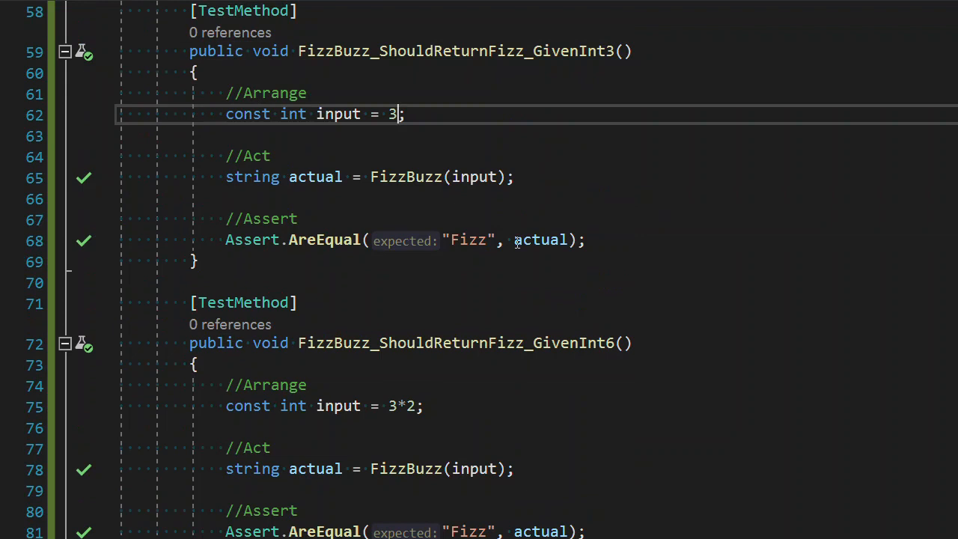
pyautogui.write('*1')
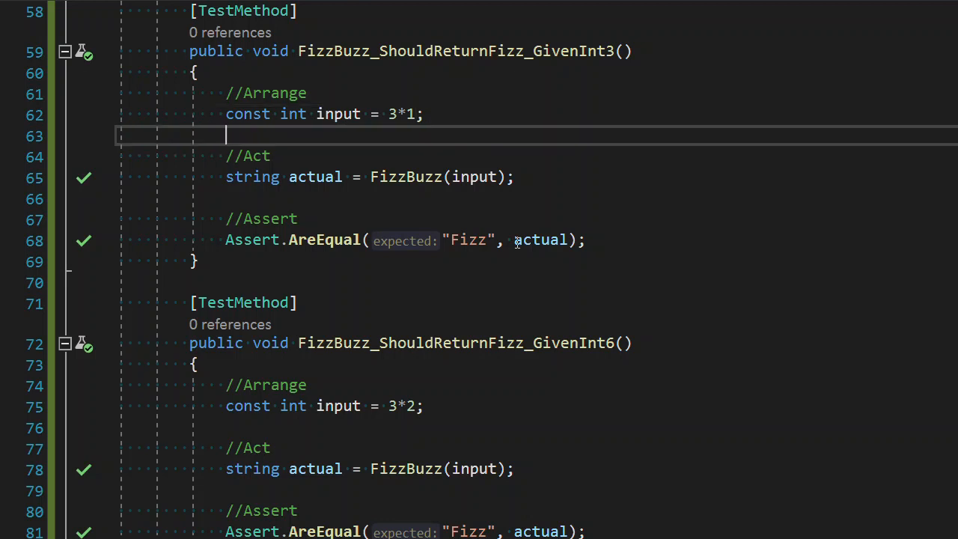
pyautogui.scroll(-3)
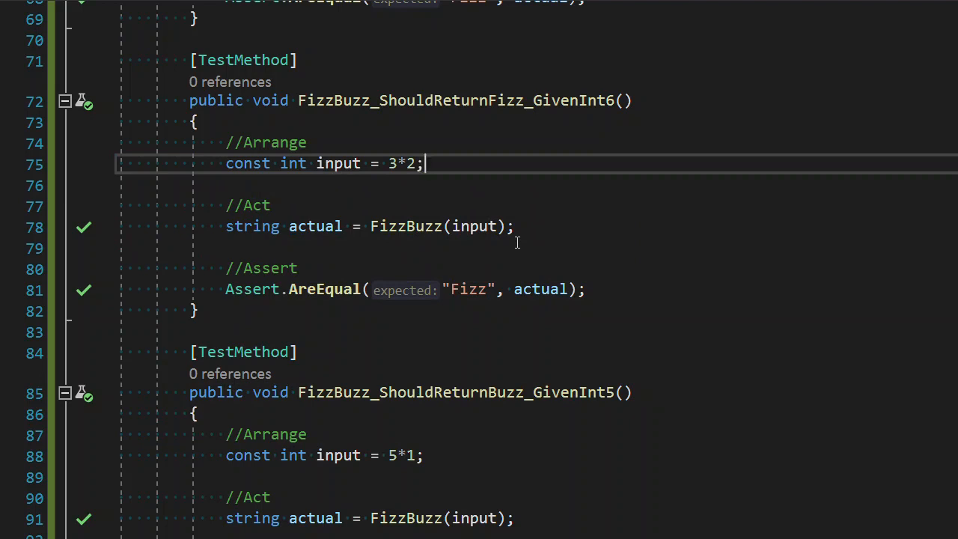
pyautogui.scroll(-3)
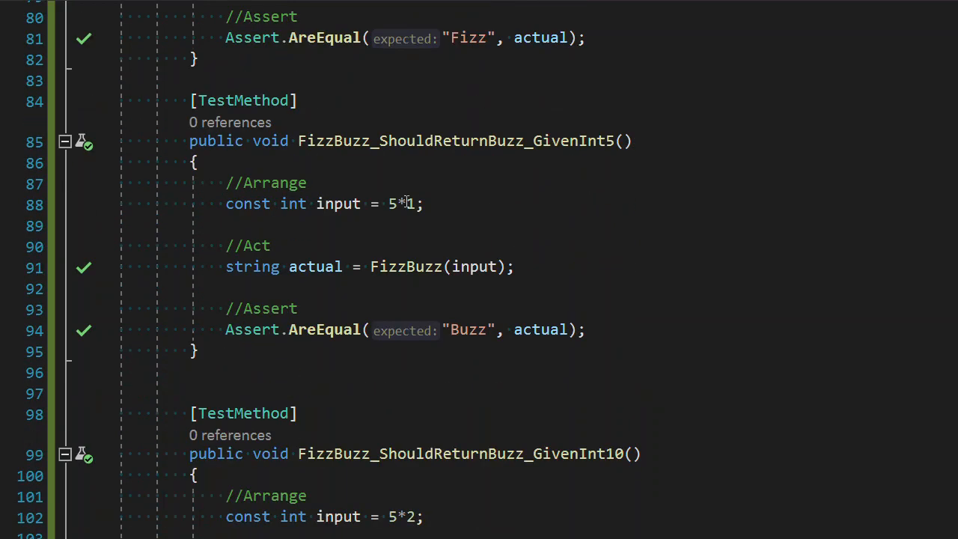
pyautogui.scroll(-3)
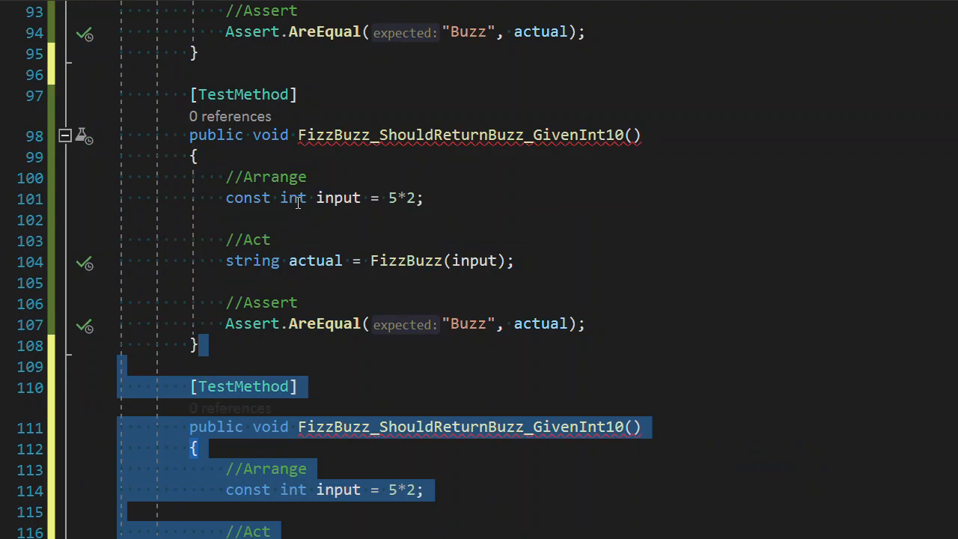
# Set the copied test's input to 3*5 and select its clashing method name
pyautogui.scroll(-3)
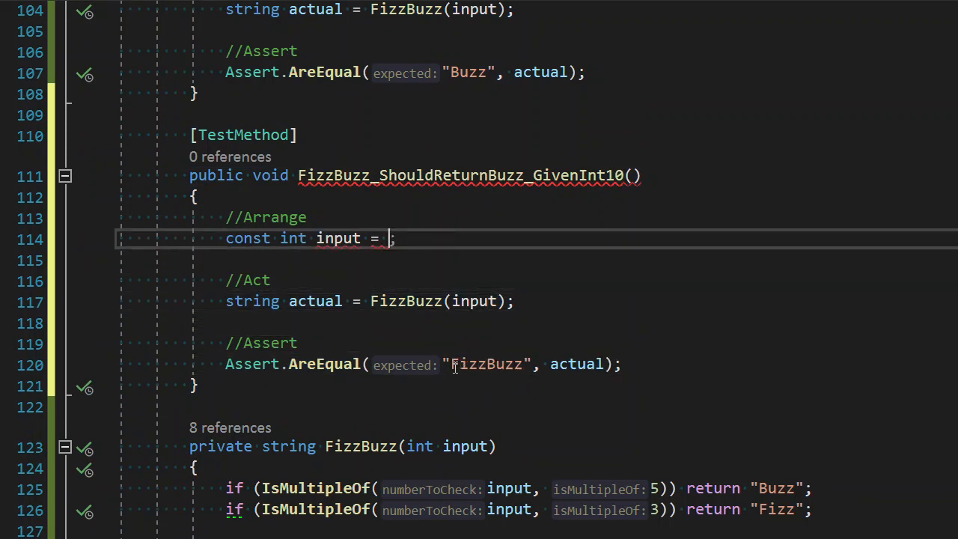
pyautogui.write('3*5')
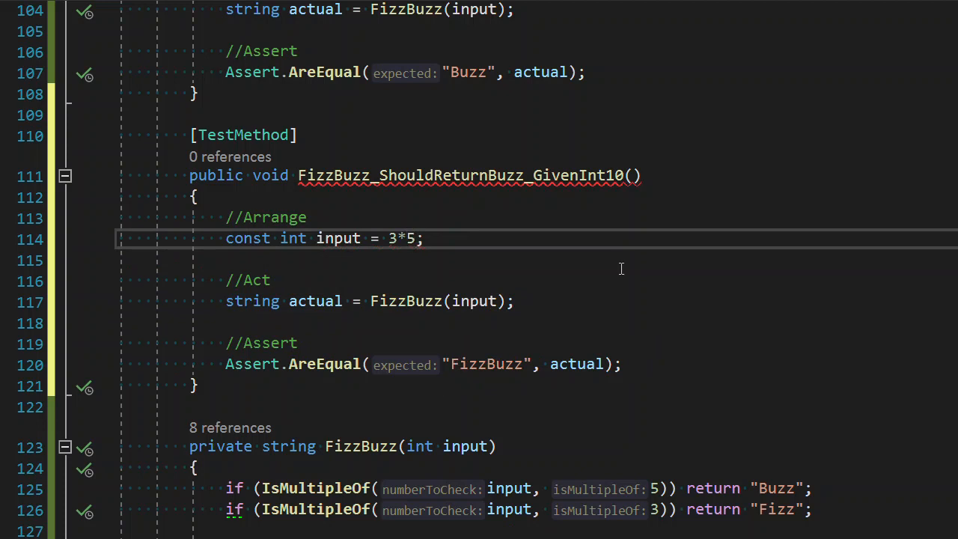
pyautogui.click(636, 175)
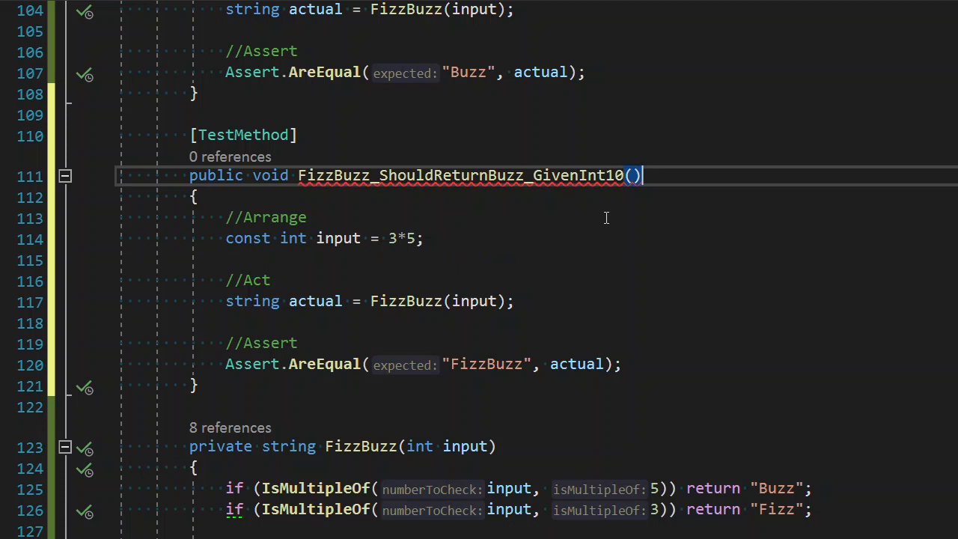
pyautogui.doubleClick(458, 175)
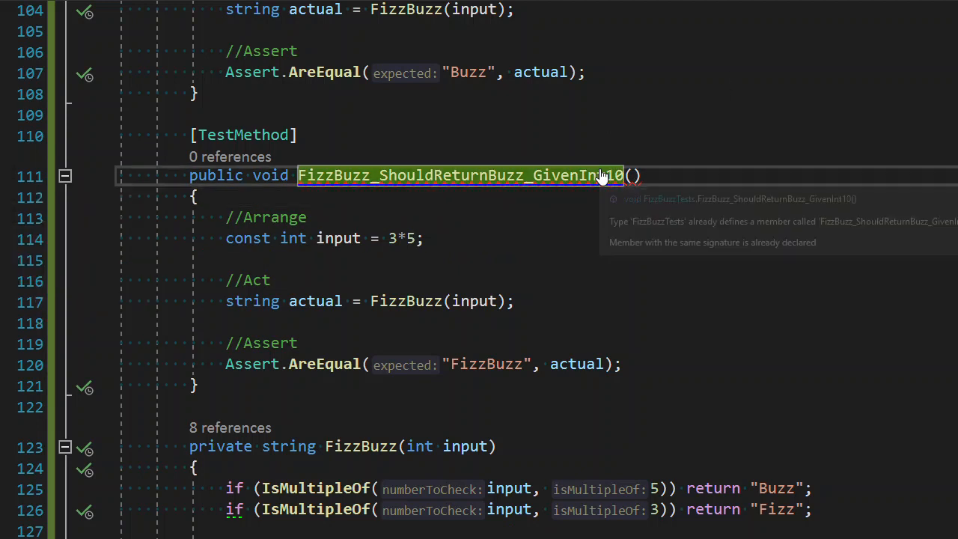
# Rename the copied test method to FizzBuzz_ShouldReturnFizzBuzz_GivenInt3and5 via ReSharper Rename
pyautogui.doubleClick(459, 175)
pyautogui.write('FizzBuzz_ShouldReturnFizzBuzz_GivenInt')
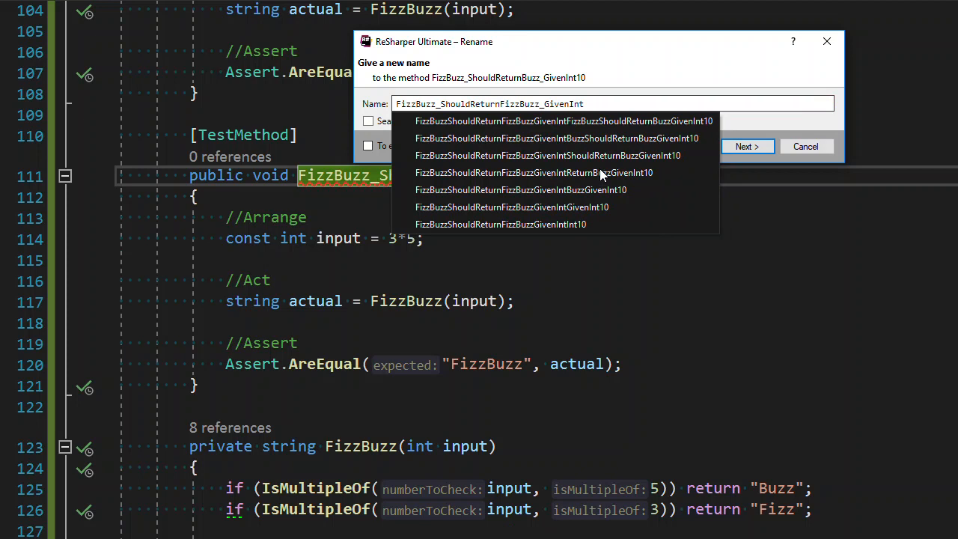
pyautogui.write('3')
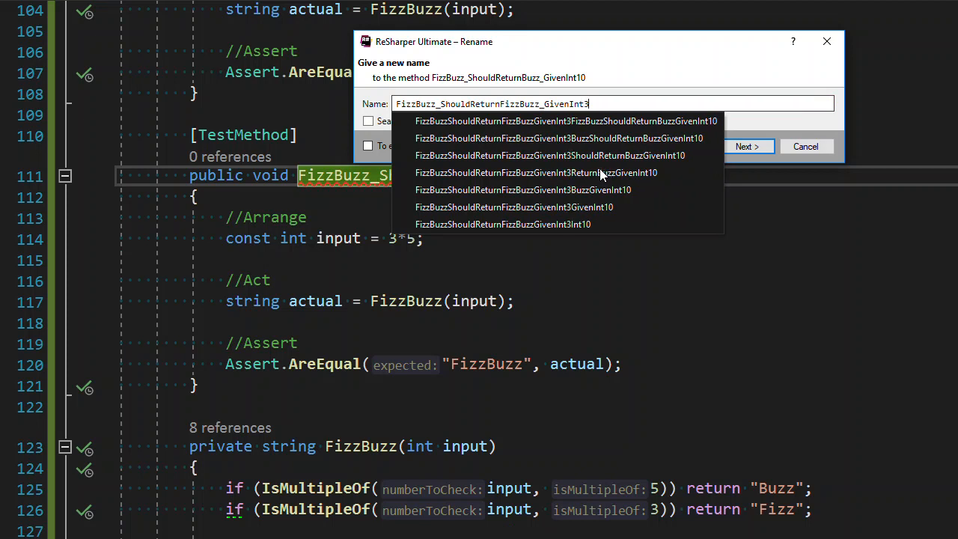
pyautogui.write('and5')
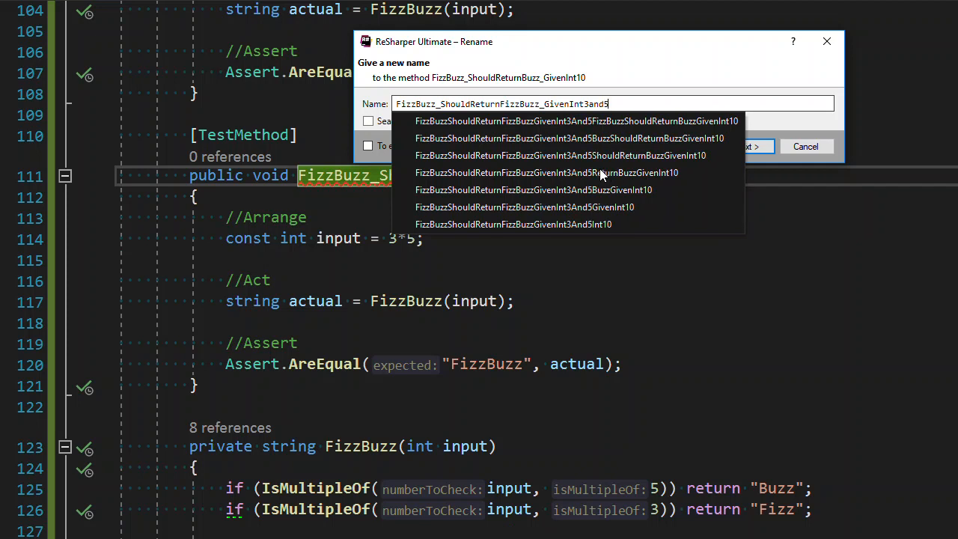
pyautogui.write('times5')
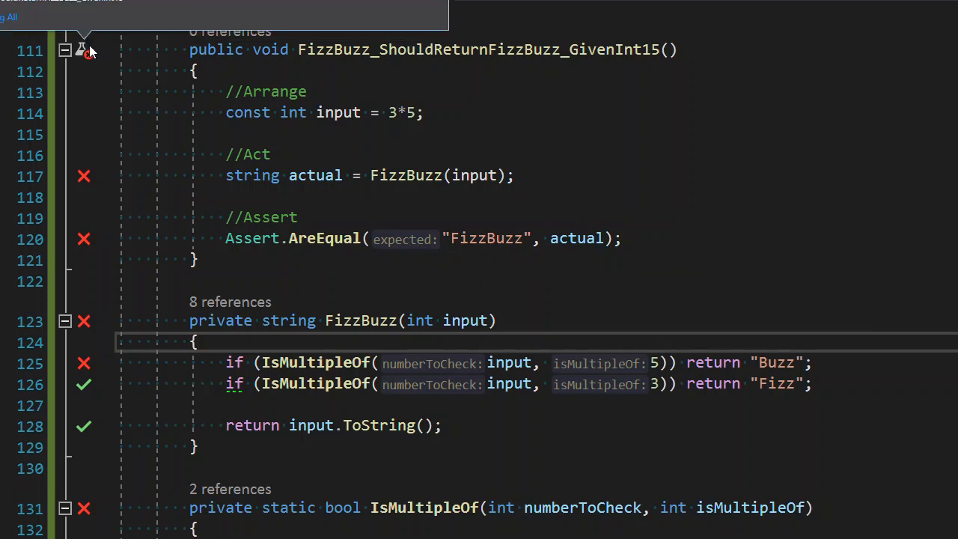
pyautogui.moveTo(90, 50)
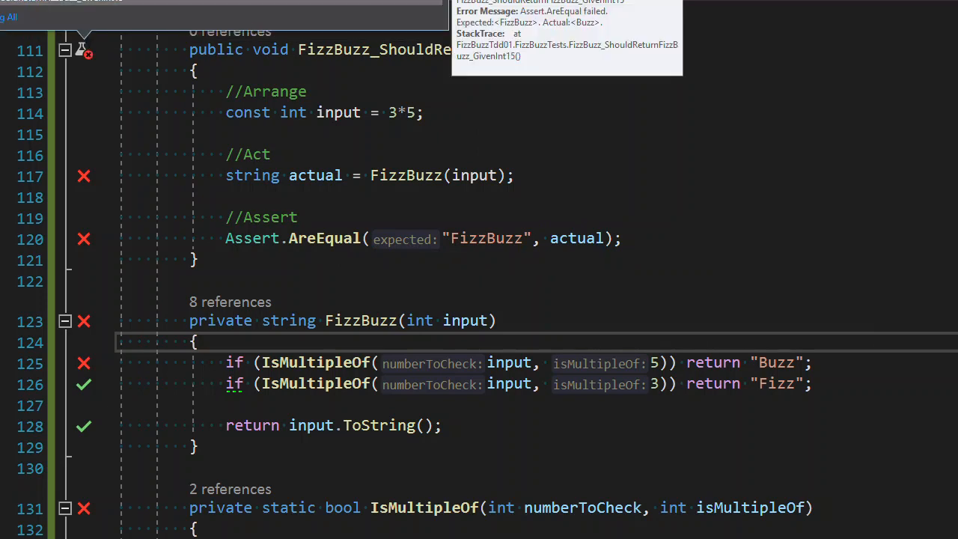
# Place the caret at the start of the FizzBuzz method body for the new check
pyautogui.click(523, 238)
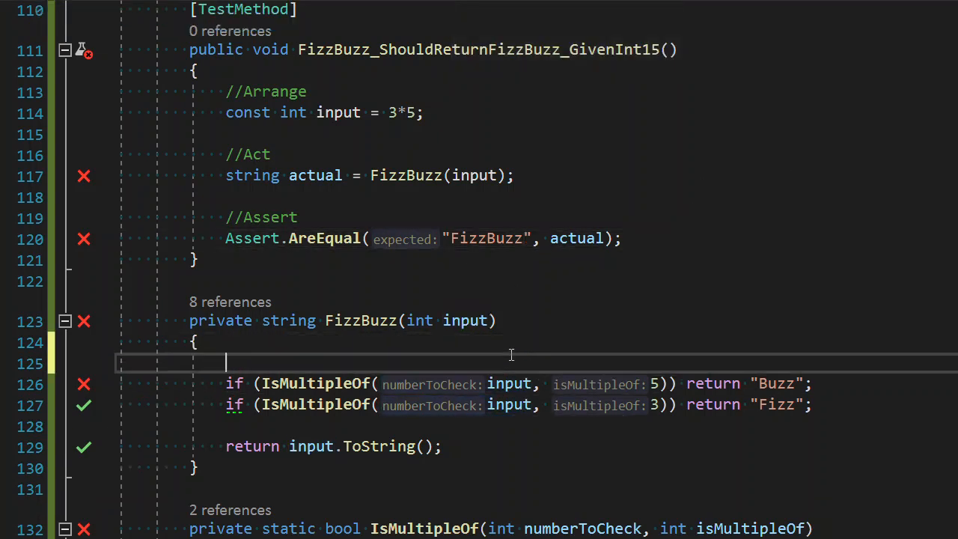
# Add if (input == 15) return "FizzBuzz"; as the first check in FizzBuzz
pyautogui.write('if(input ==')
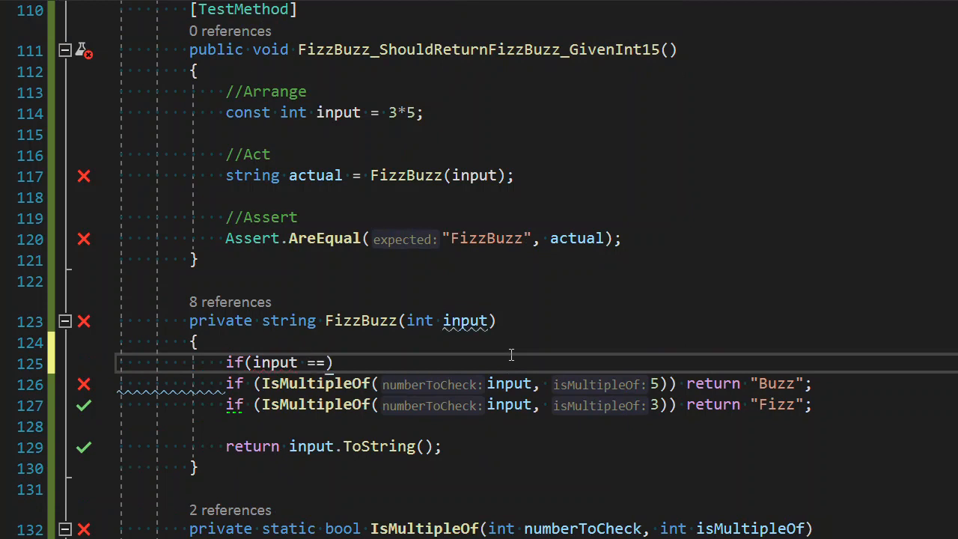
pyautogui.write('15')
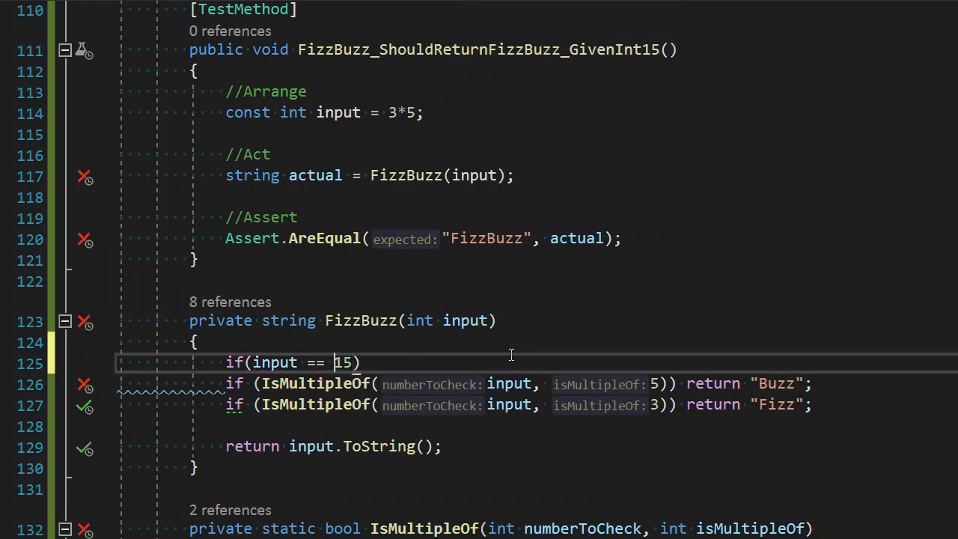
pyautogui.write('return "Fizz"')
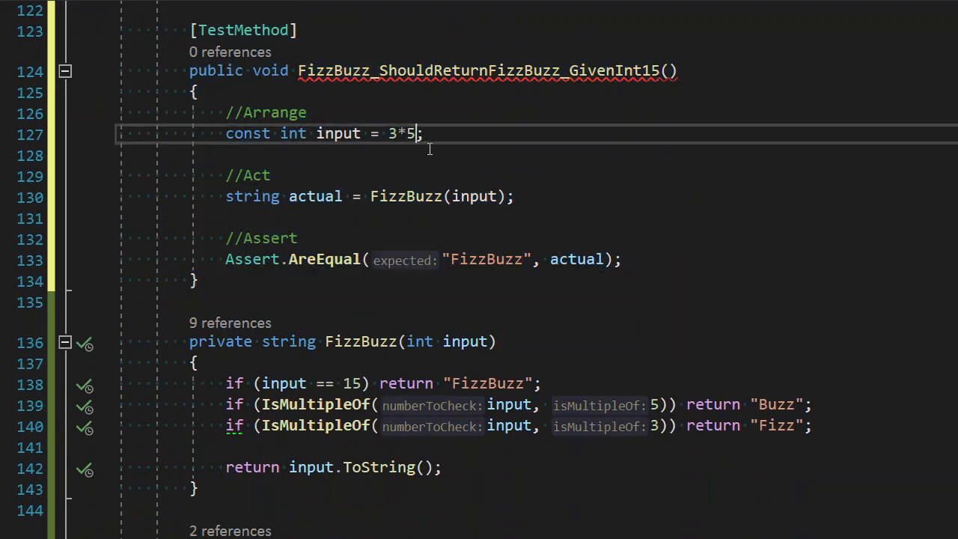
# Append *2 to the test's input constant, making it (3 * 5) * 2
pyautogui.write('*2')
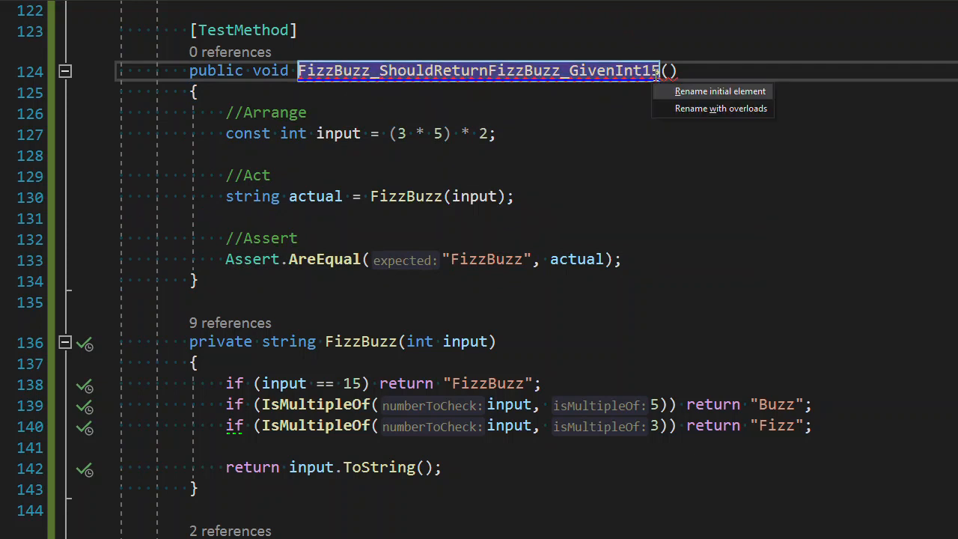
# Choose 'Rename initial element' so only the test method is renamed to GivenInt30
pyautogui.click(718, 91)
pyautogui.write('30')
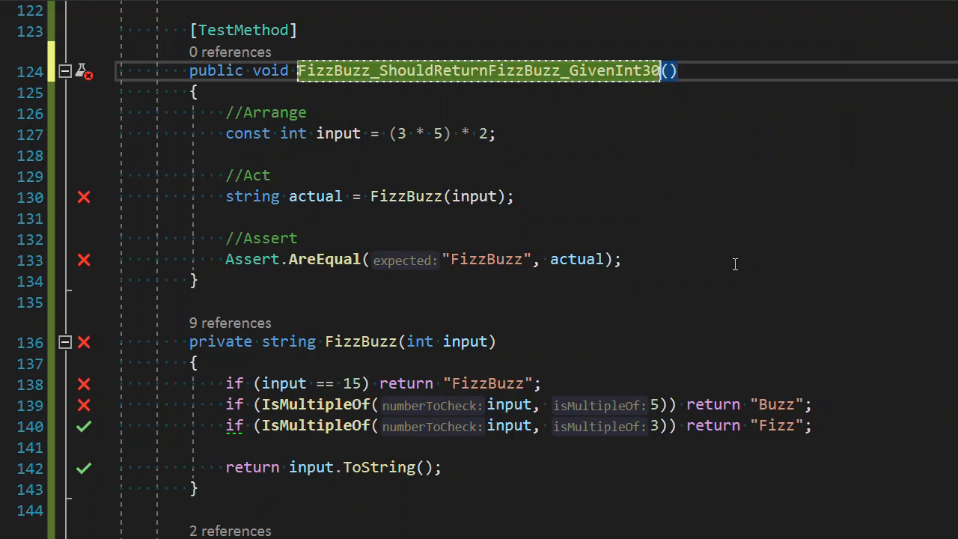
pyautogui.moveTo(487, 259)
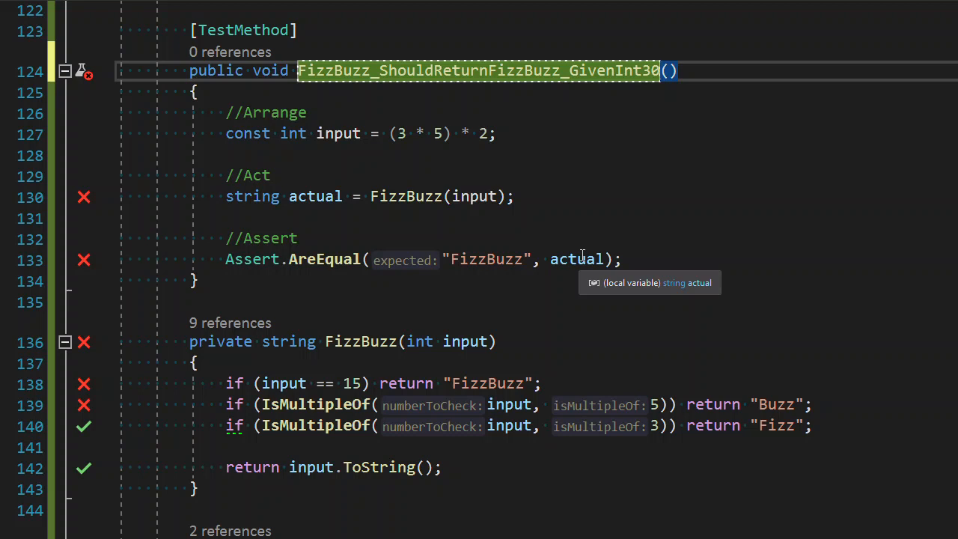
pyautogui.moveTo(81, 72)
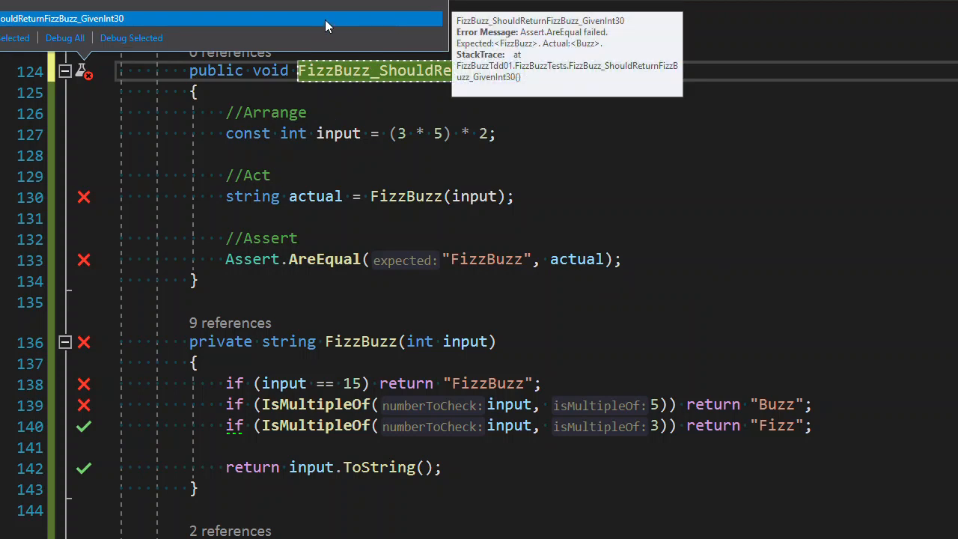
pyautogui.moveTo(918, 36)
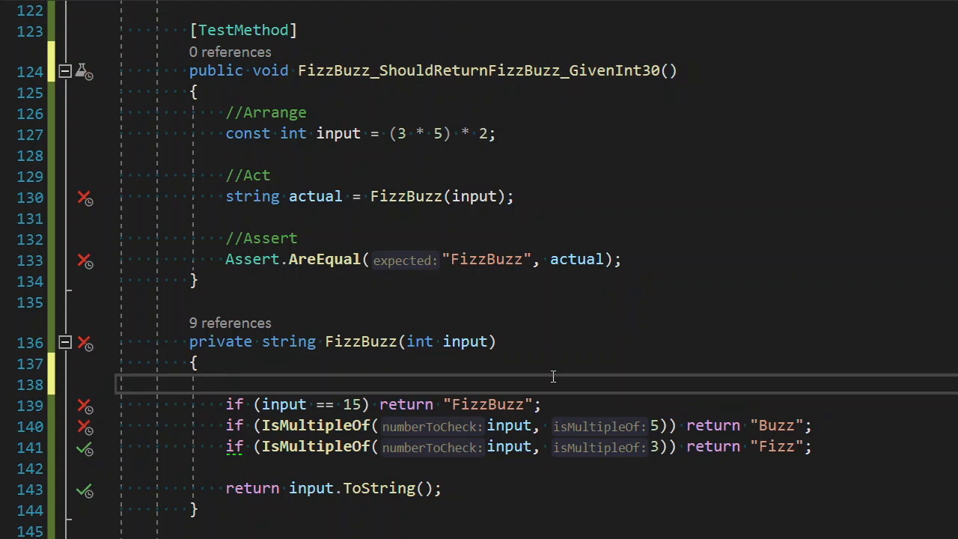
# Add if (input == 3*5*2) return "FizzBuzz"; at the top of the FizzBuzz method
pyautogui.write('if(input == 3')
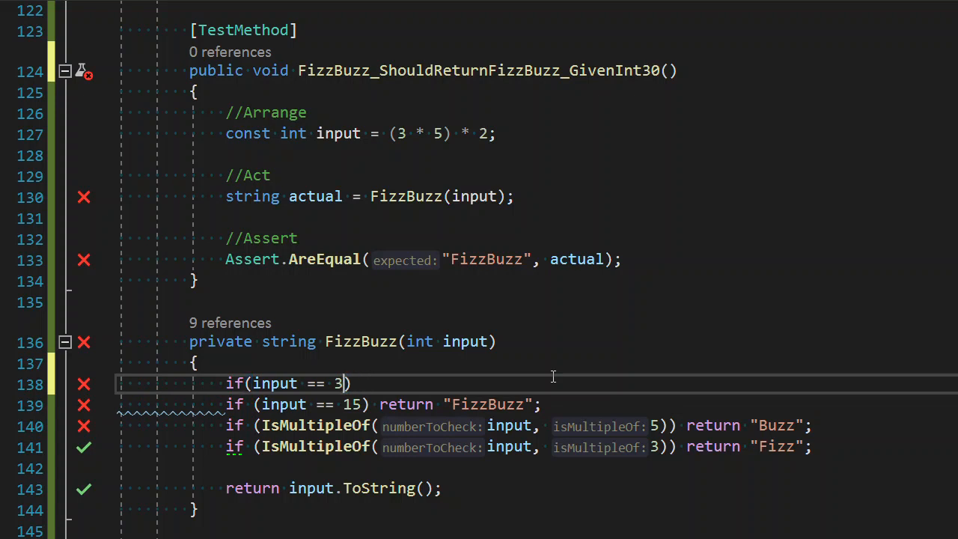
pyautogui.press('Backspace')
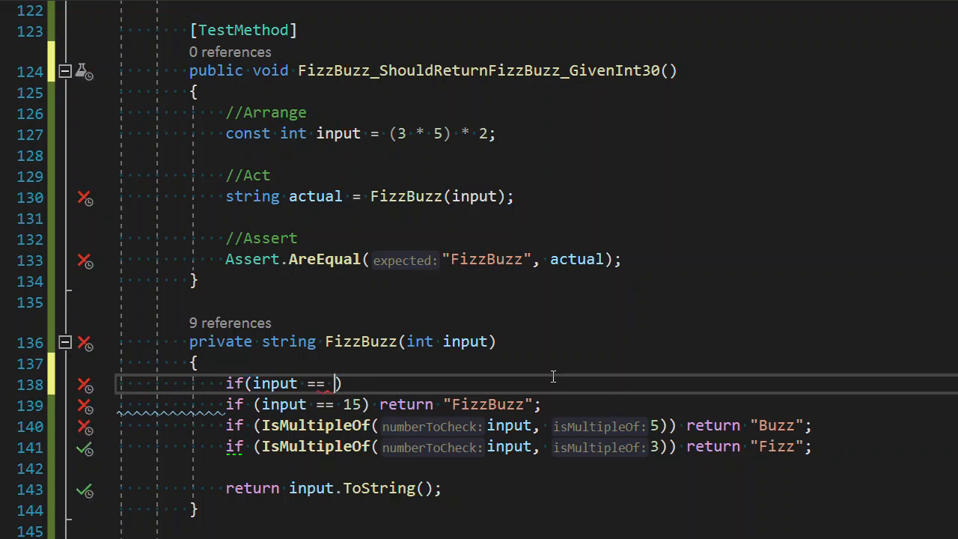
pyautogui.write('3*5*')
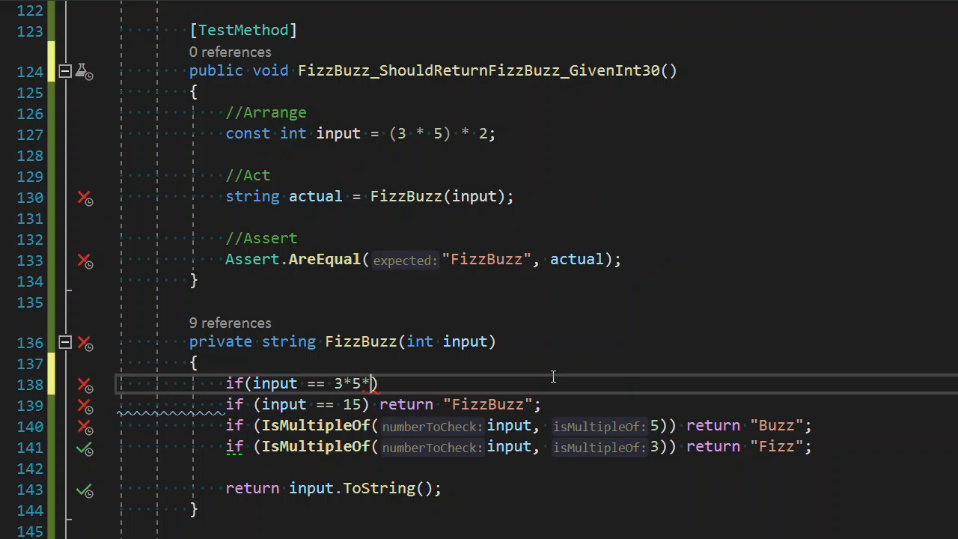
pyautogui.write('2')
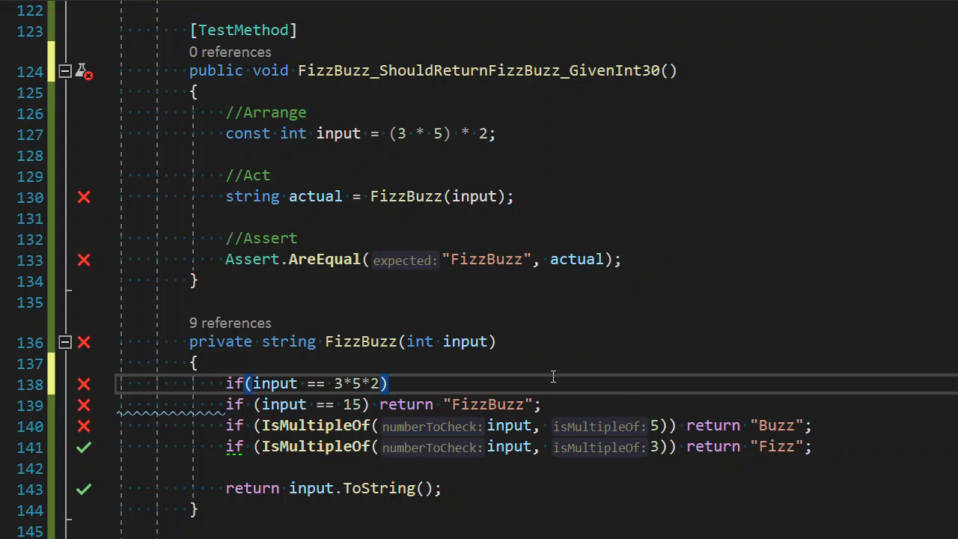
pyautogui.write('re')
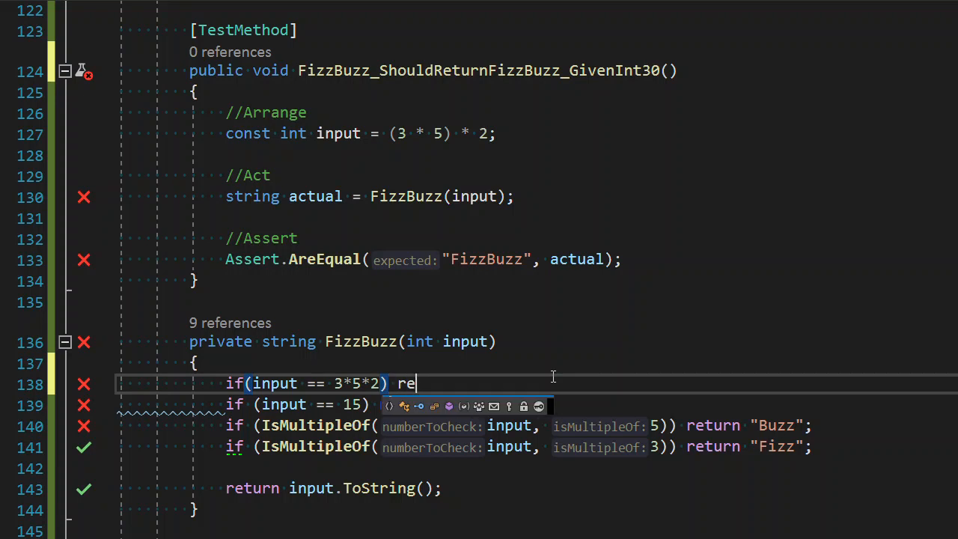
pyautogui.write('turn "Fizz"')
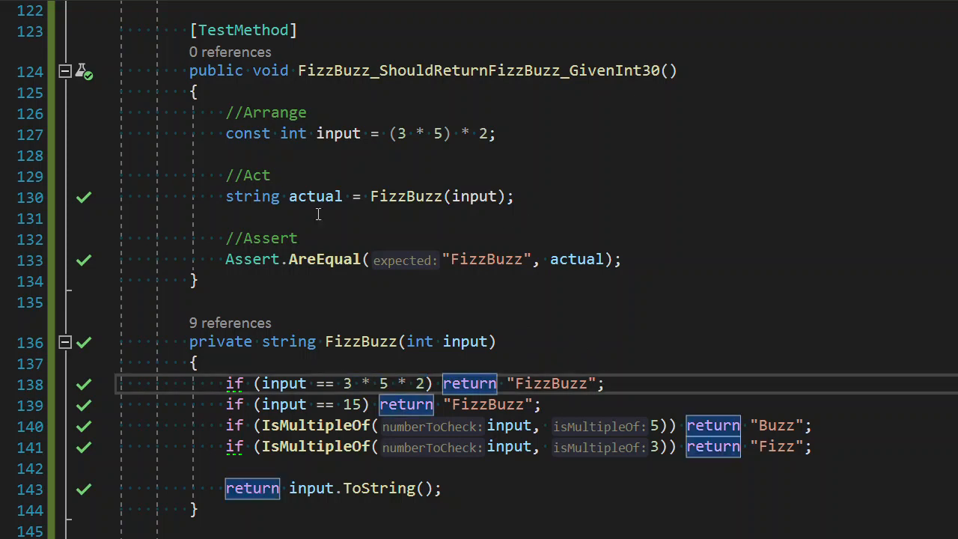
pyautogui.moveTo(577, 389)
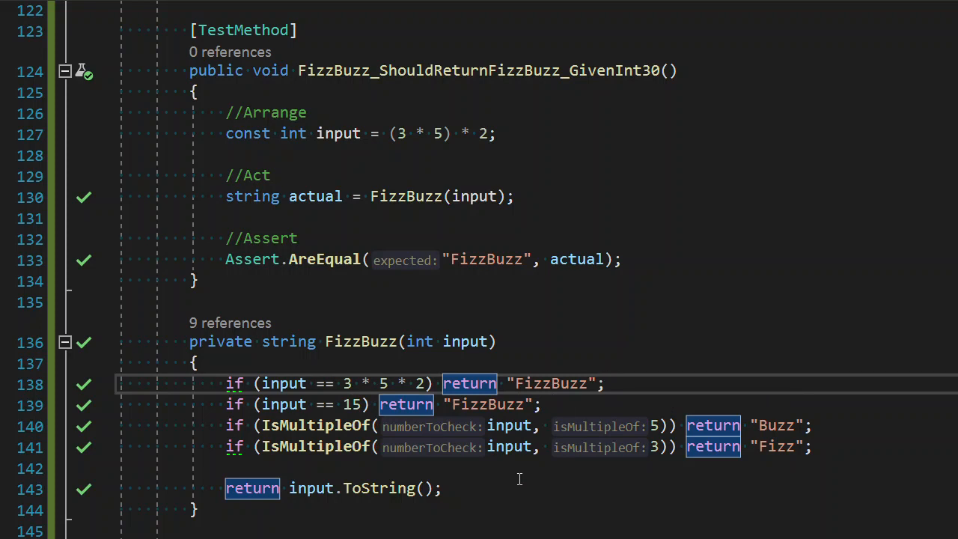
pyautogui.click(604, 383)
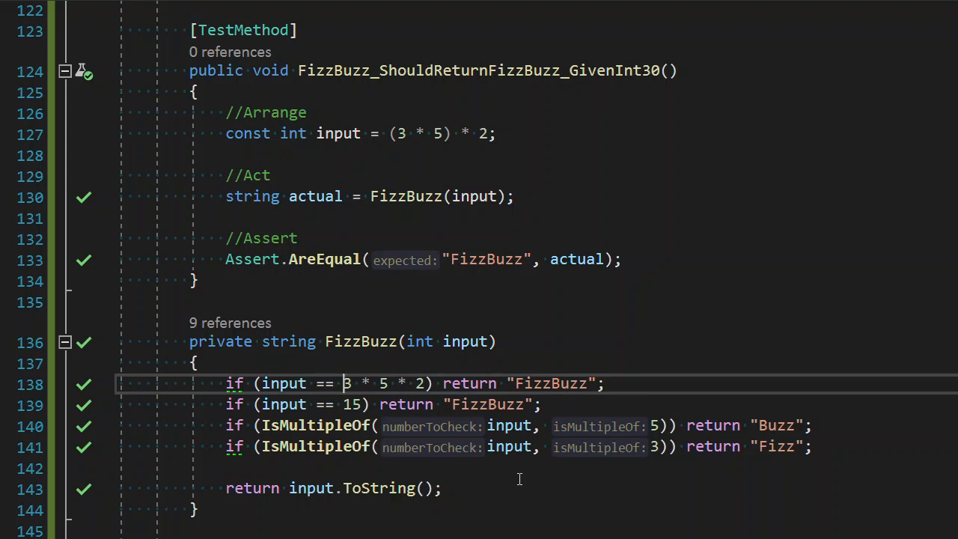
pyautogui.doubleClick(383, 383)
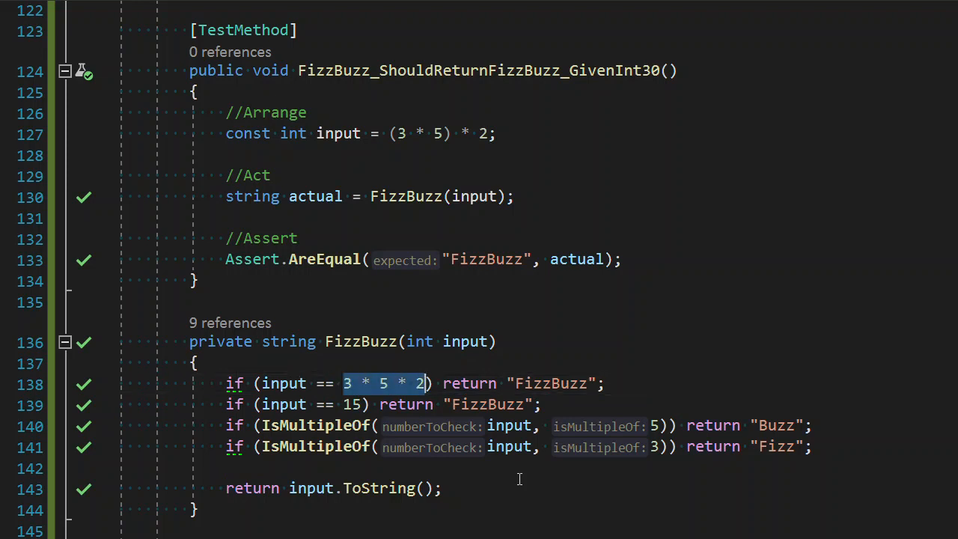
pyautogui.write('30')
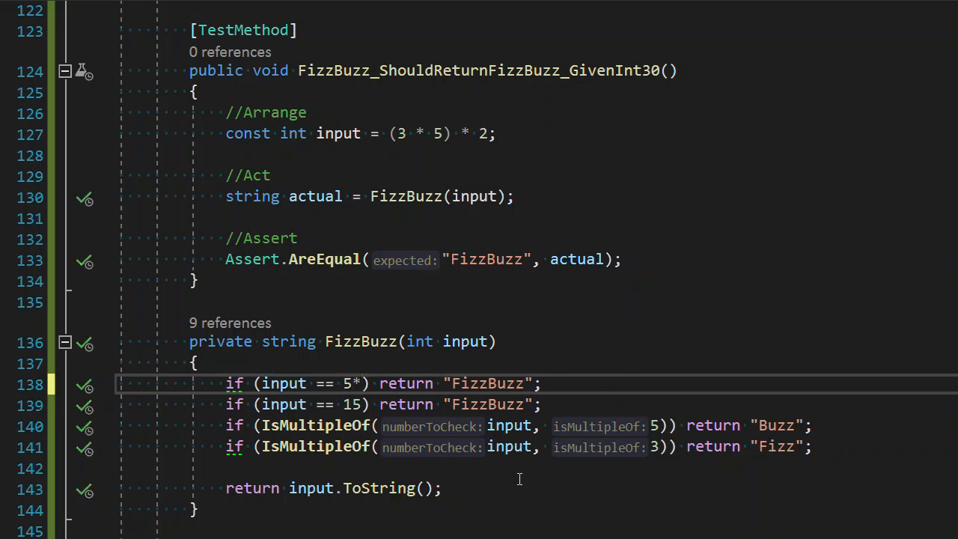
pyautogui.write('3*2')
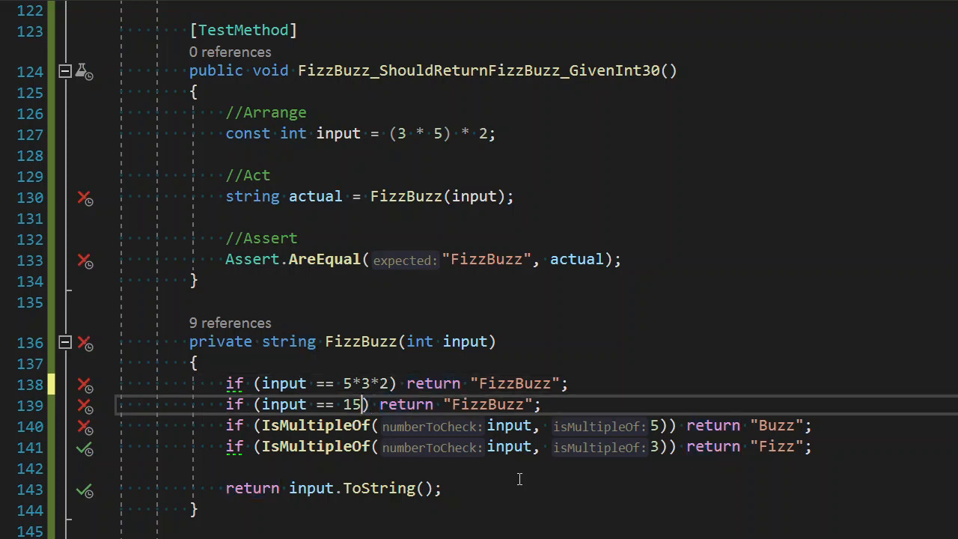
pyautogui.write('5*3*1')
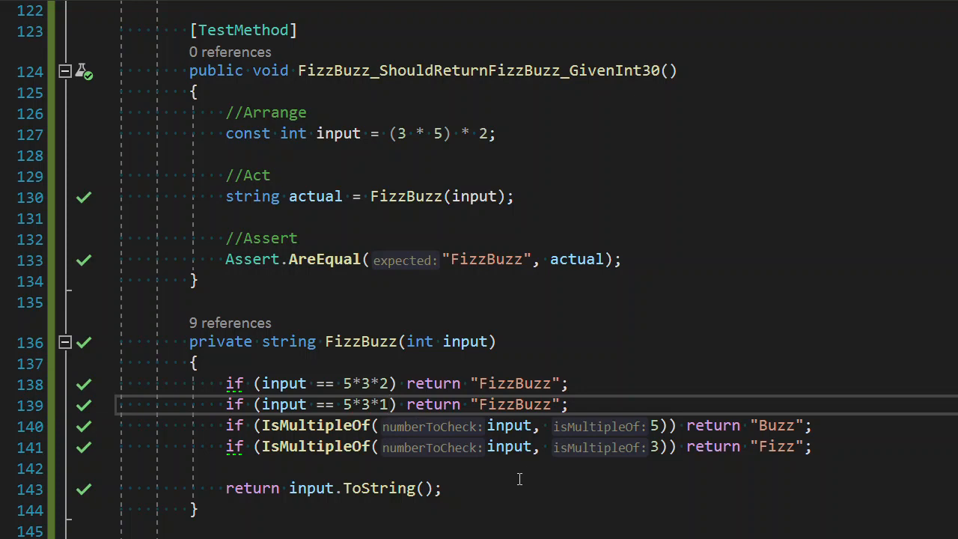
pyautogui.click(389, 404)
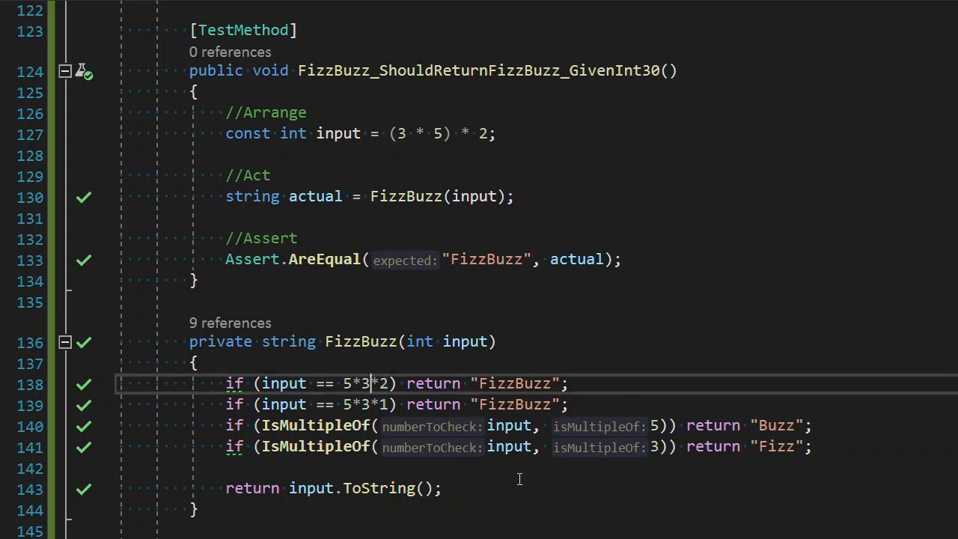
pyautogui.doubleClick(356, 383)
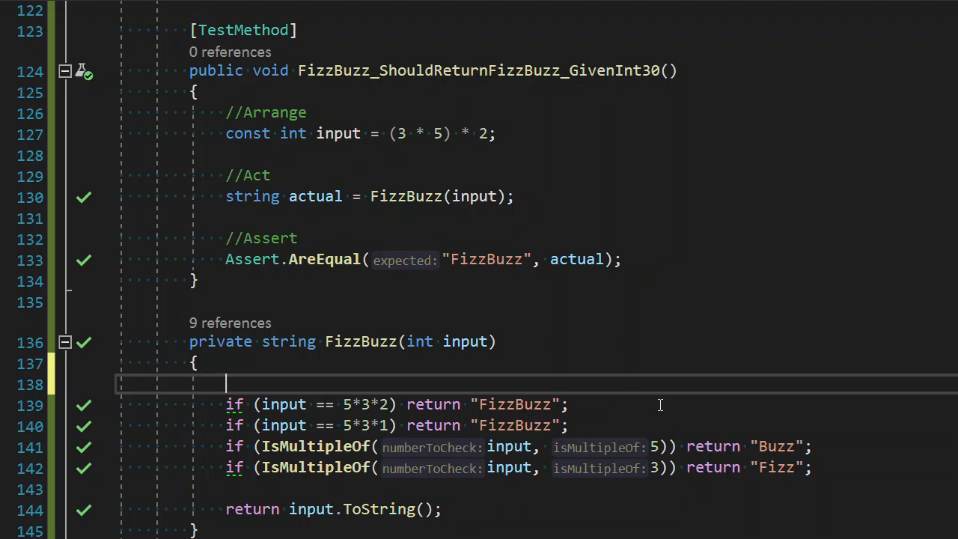
# Add if(IsMultipleOf(input, 5*3)) return "FizzBuzz"; as the first check in FizzBuzz
pyautogui.write('input()')
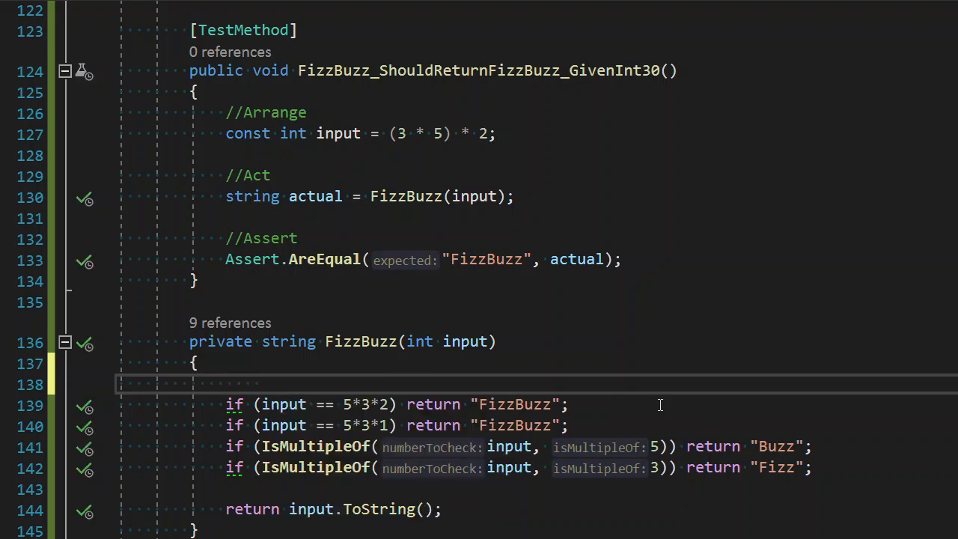
pyautogui.write('if(')
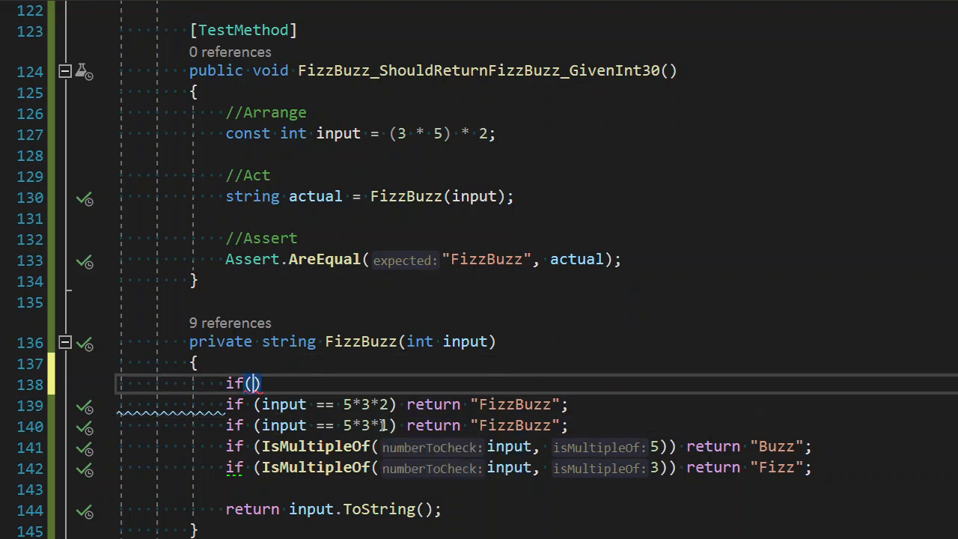
pyautogui.write('IsMultipleOf(')
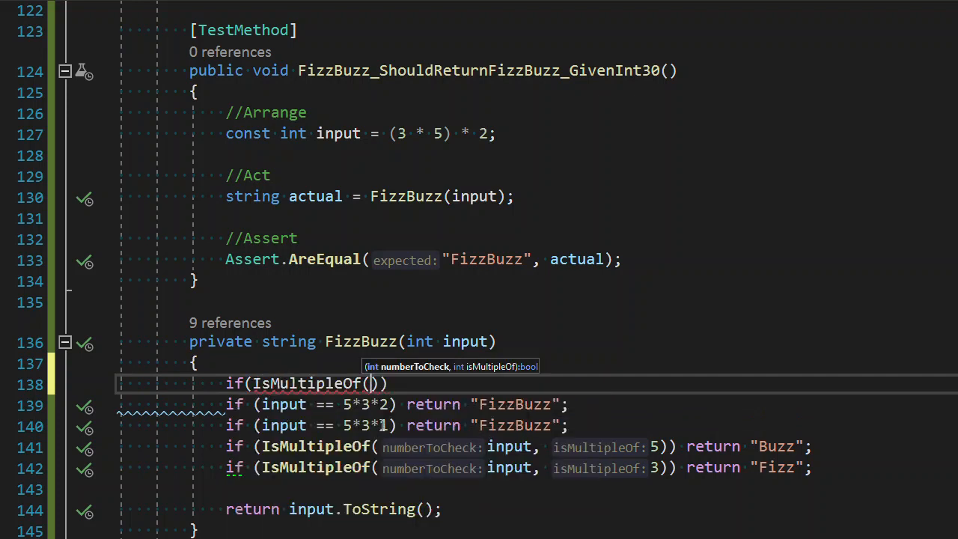
pyautogui.write('input,')
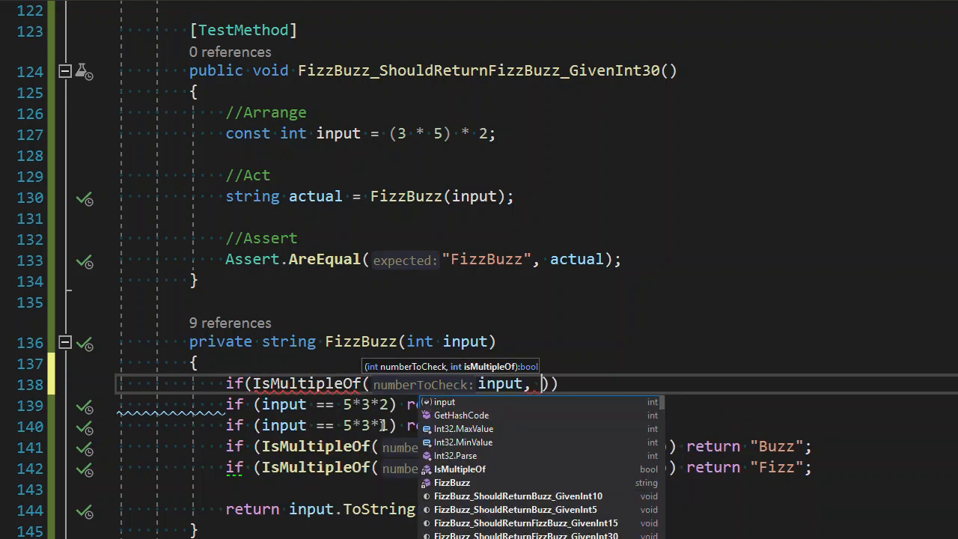
pyautogui.write('5*3')
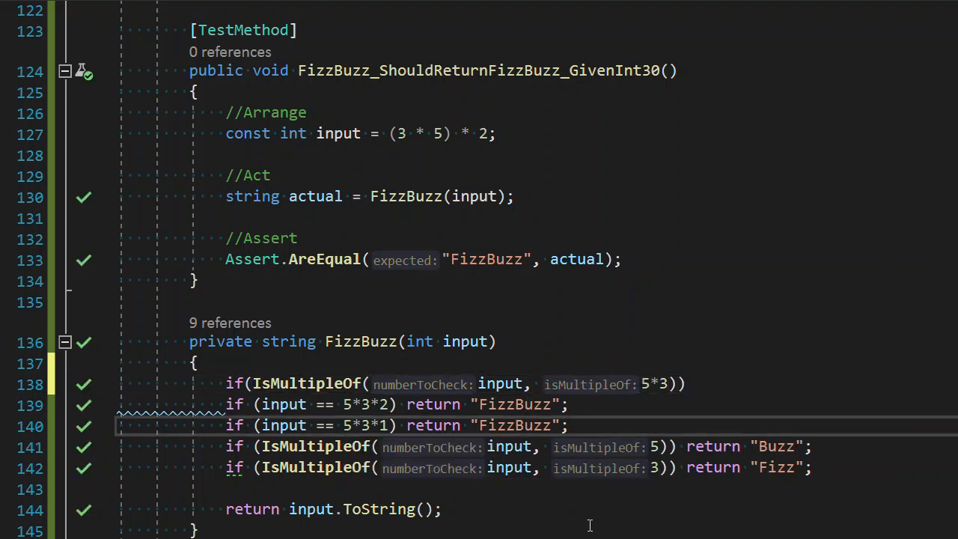
pyautogui.doubleClick(357, 424)
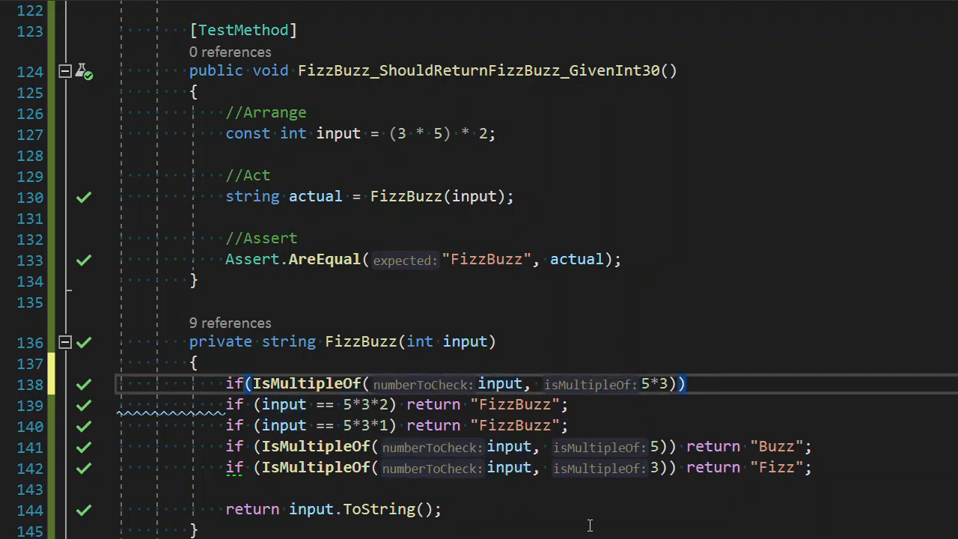
pyautogui.write('retuern')
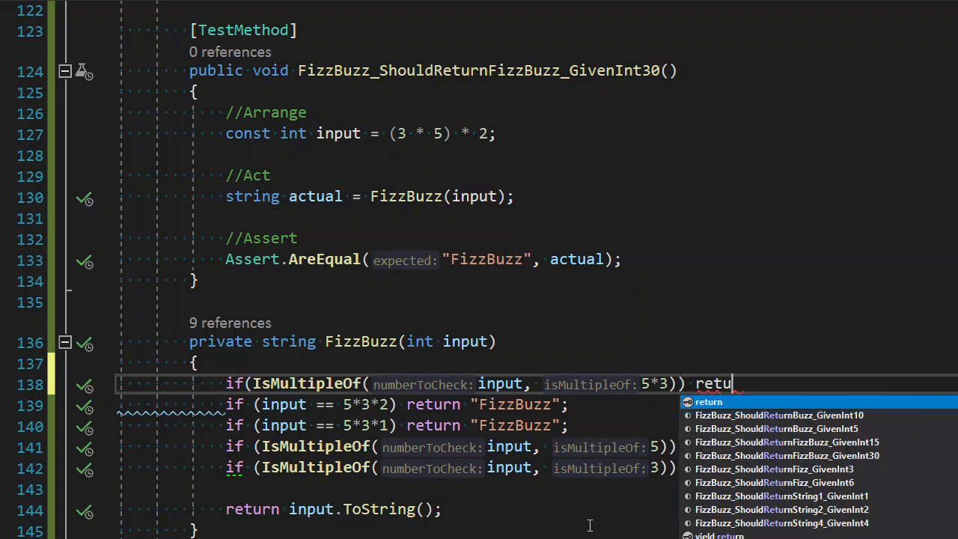
pyautogui.write('rn "FizzBuzz";')
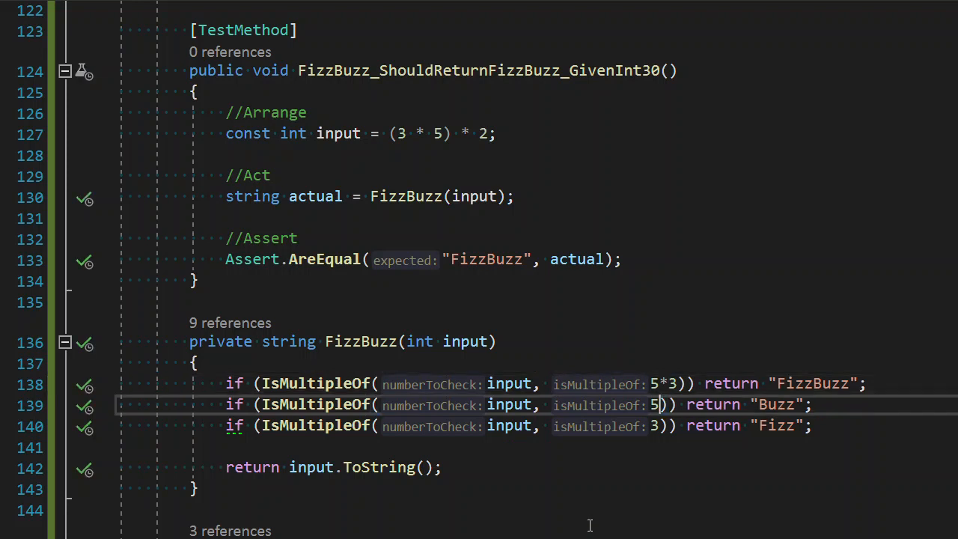
# Try '*1' after the 5 in the Buzz IsMultipleOf check before undoing it
pyautogui.write('*')
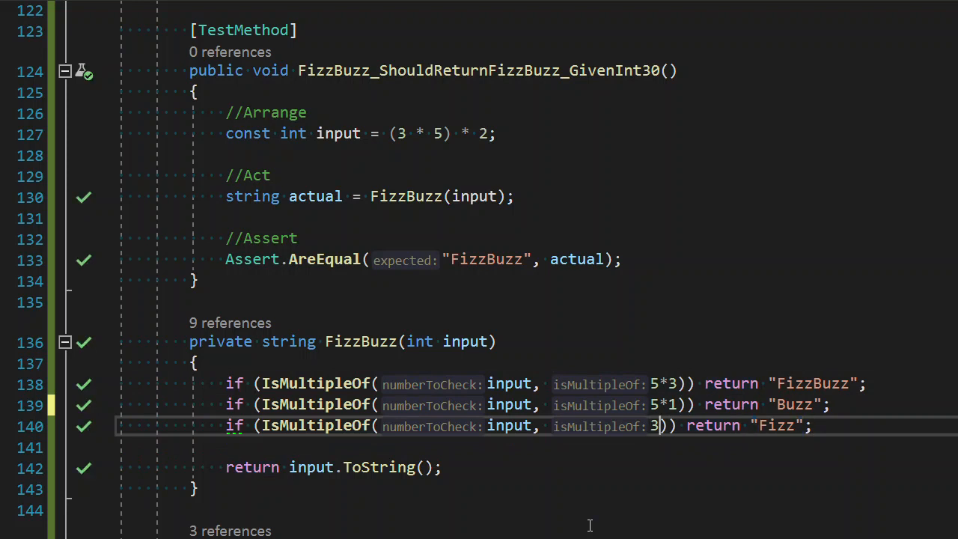
pyautogui.write('*1')
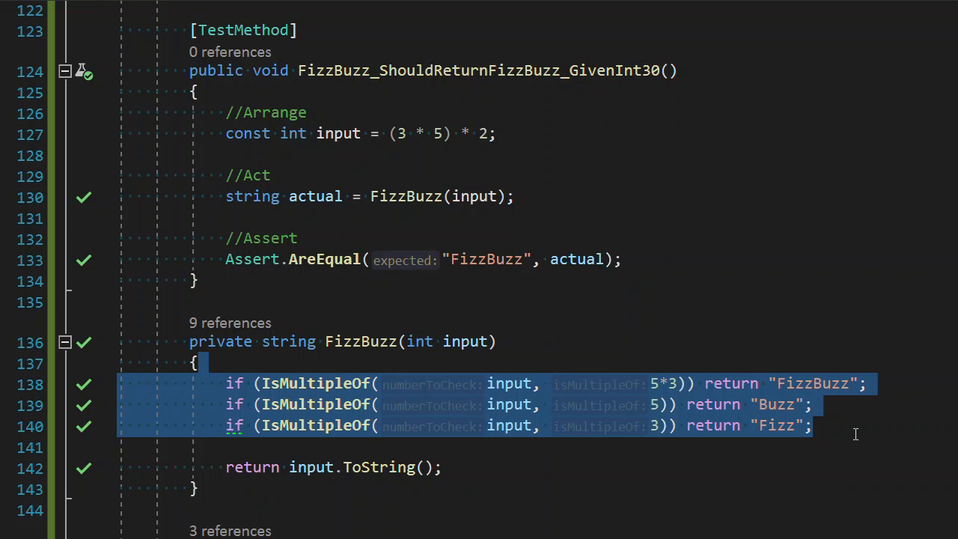
pyautogui.click(199, 363)
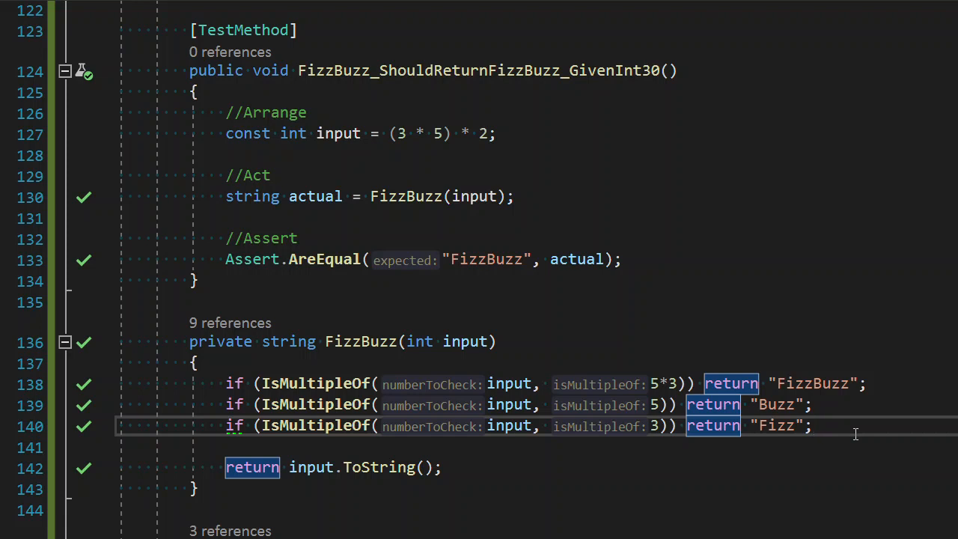
pyautogui.click(811, 425)
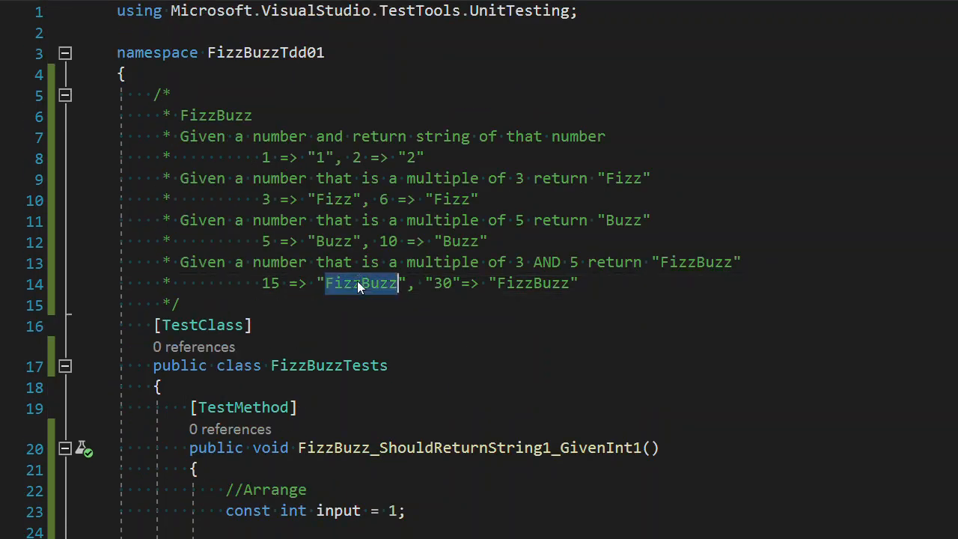
pyautogui.scroll(-3)
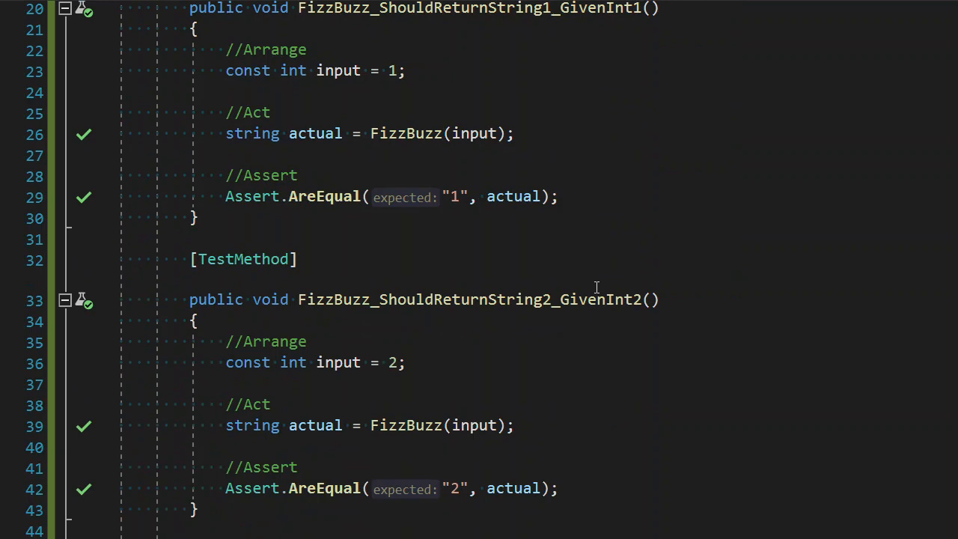
pyautogui.scroll(-3)
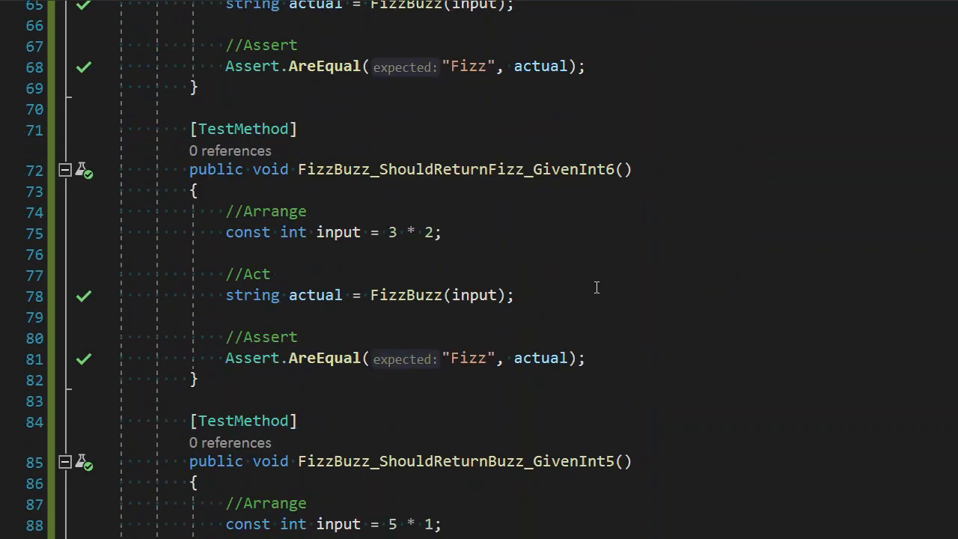
pyautogui.scroll(-3)
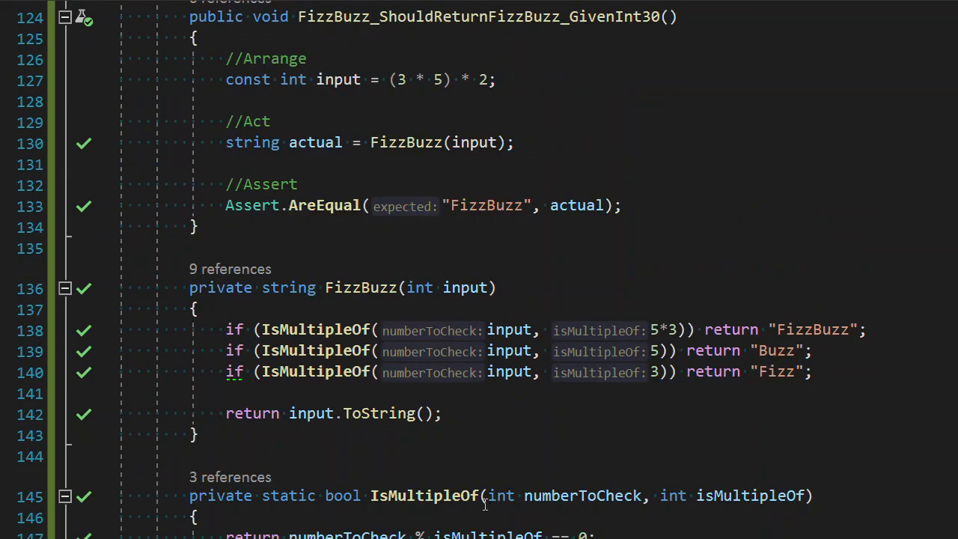
# Highlight all IsMultipleOf usages and bring its method definition into view
pyautogui.doubleClick(425, 494)
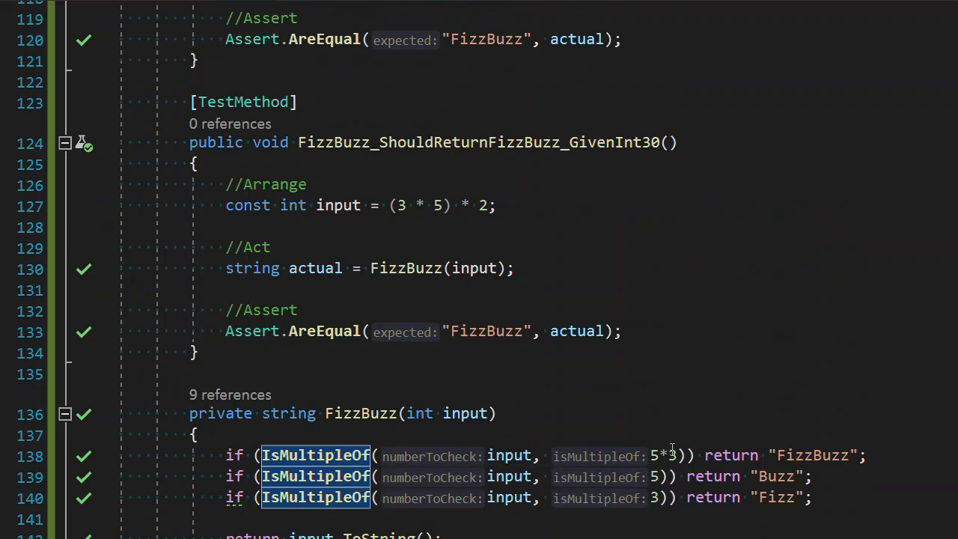
pyautogui.scroll(-3)
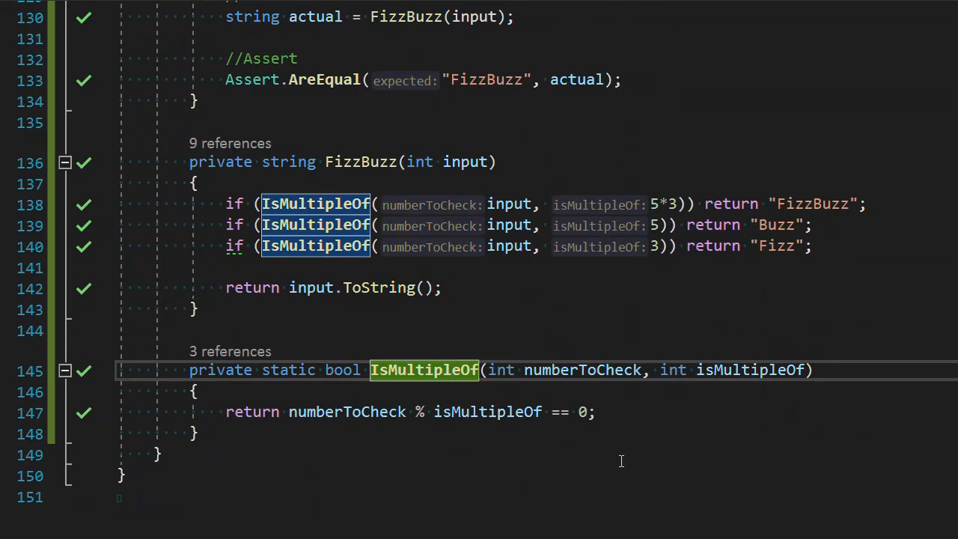